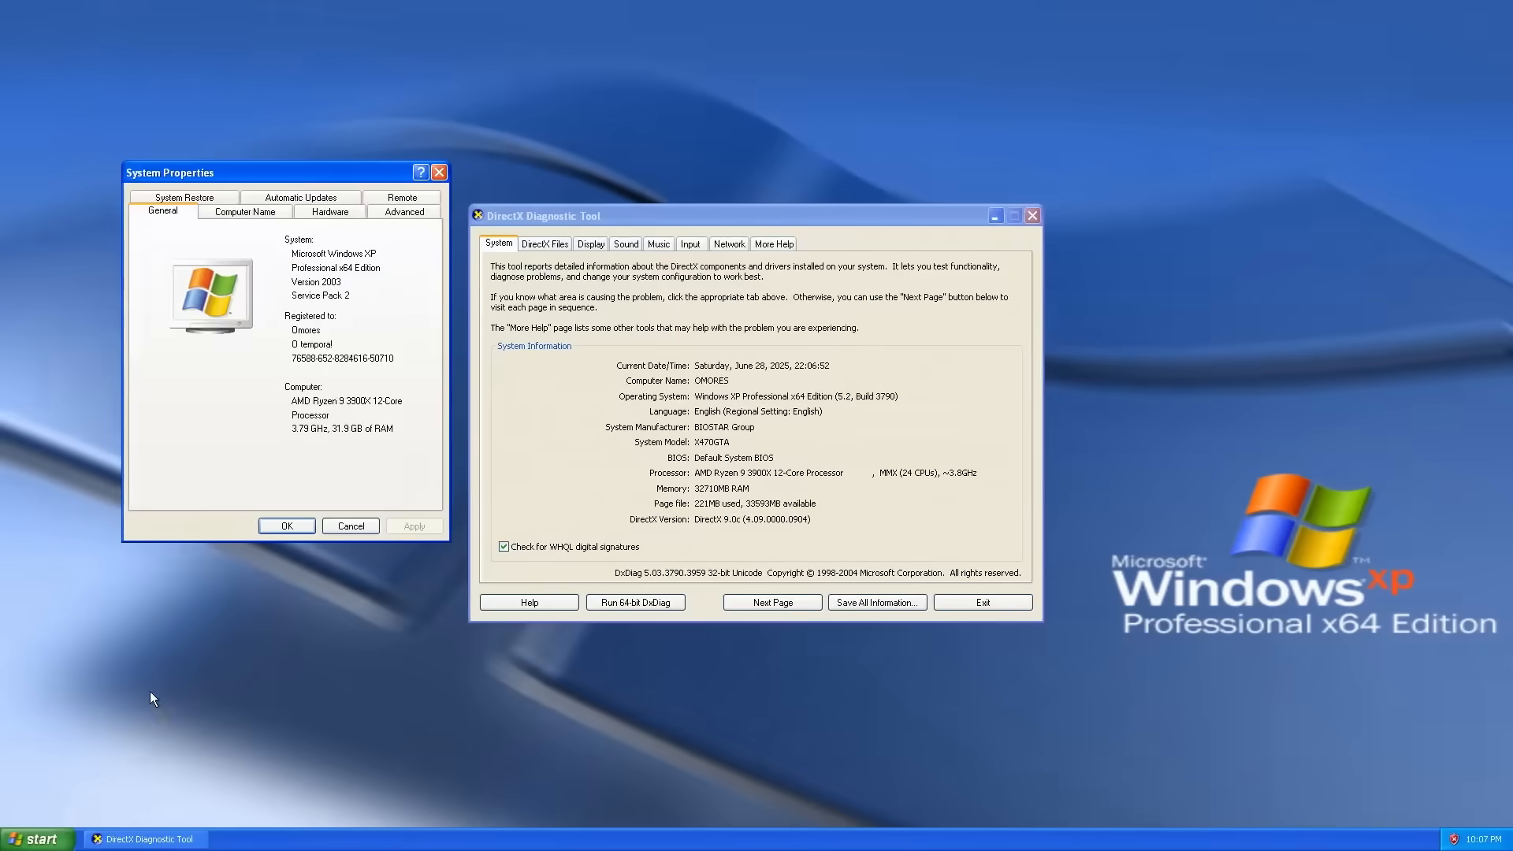
Step: Show the Device Manager hardware list and scroll through the computer's devices
{"action": "left_click", "coordinate": [331, 211]}
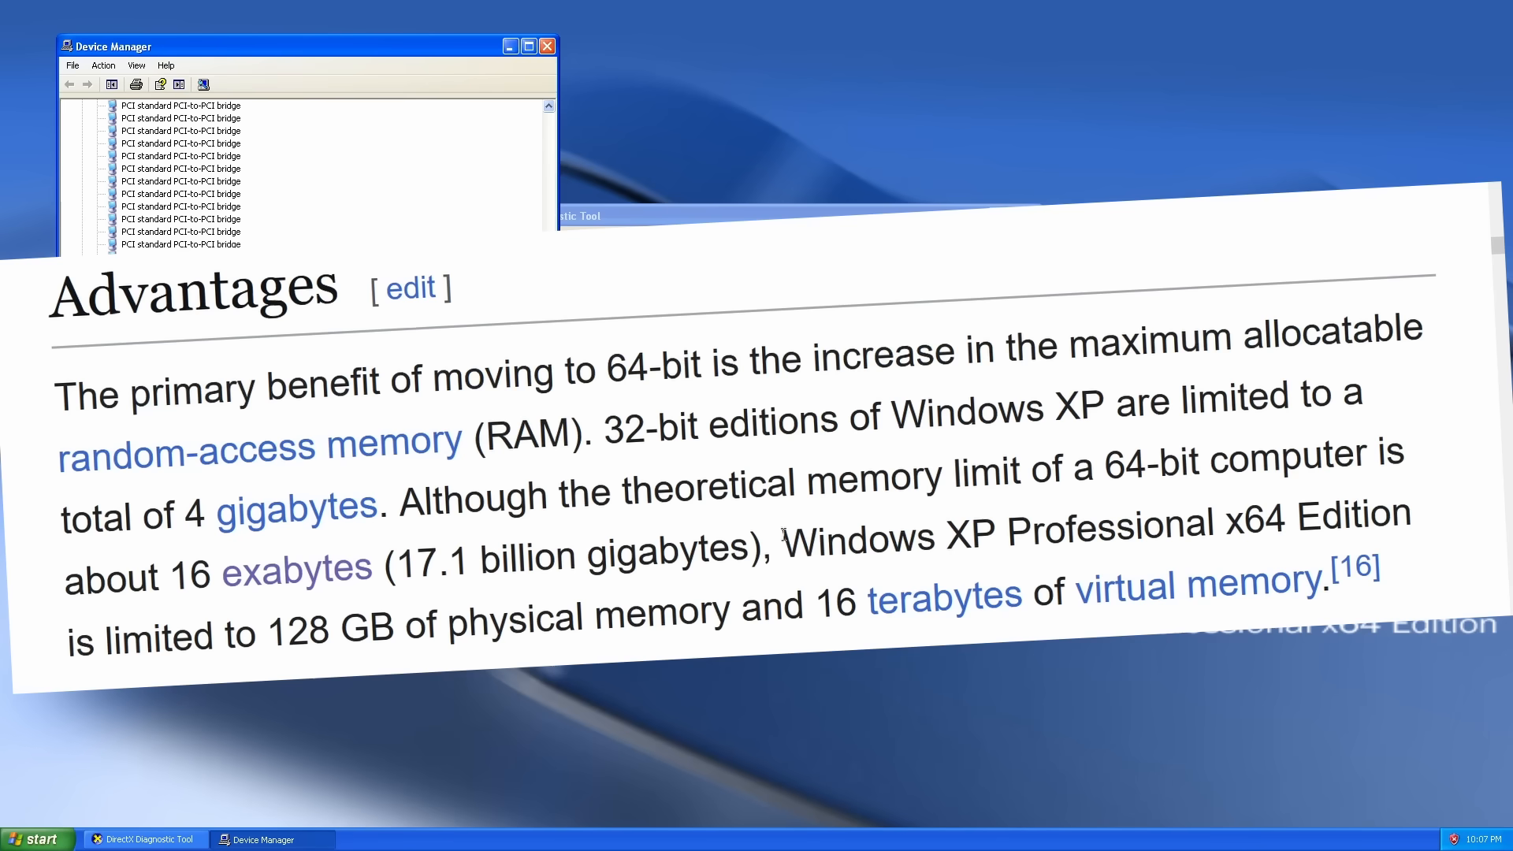
{"action": "left_click_drag", "start_coordinate": [781, 535], "coordinate": [714, 616]}
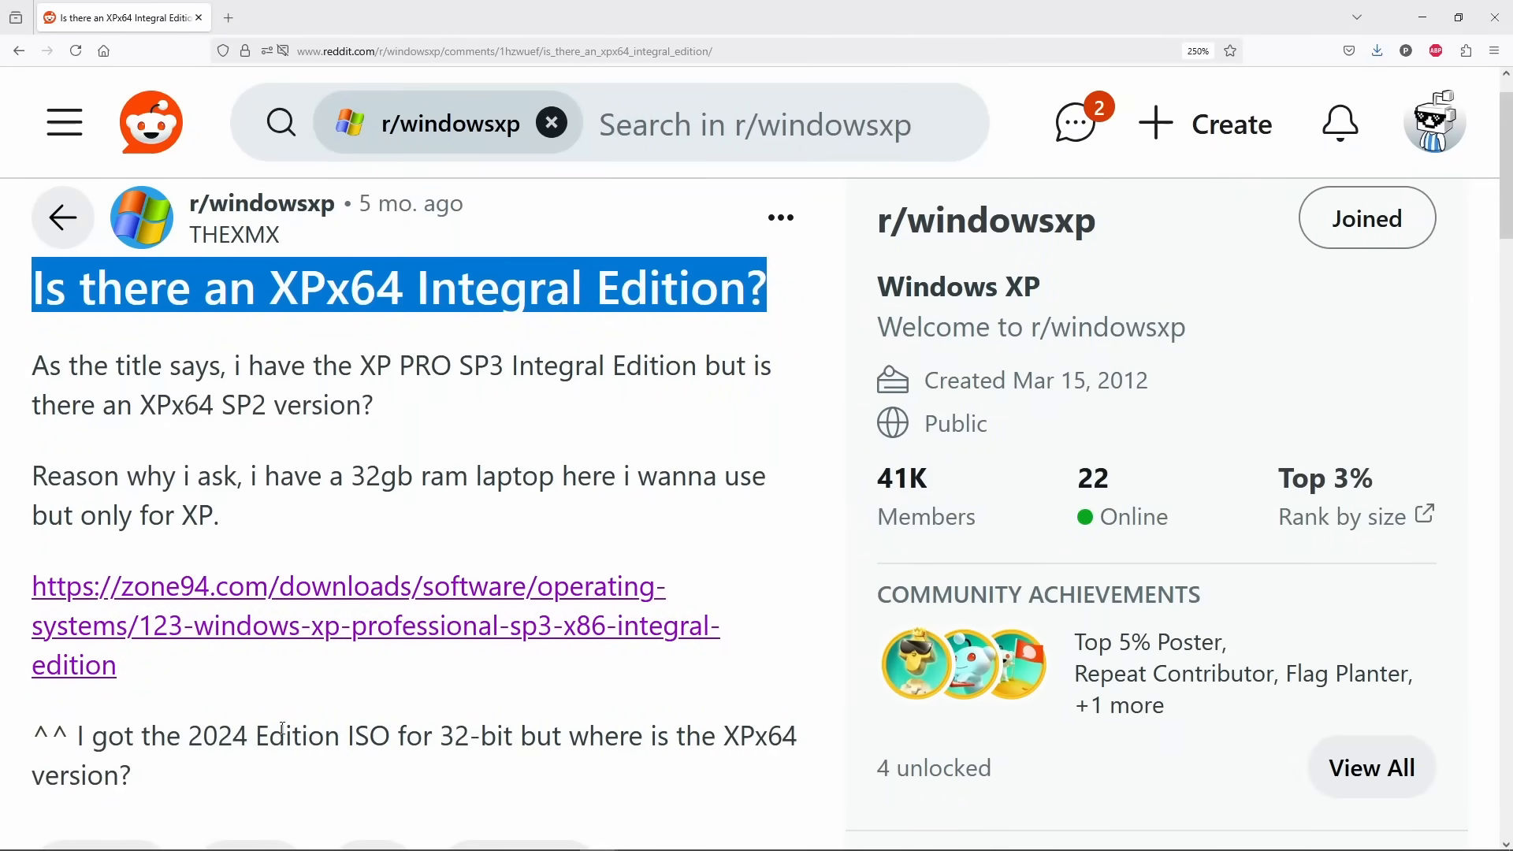
{"action": "mouse_move", "coordinate": [515, 756]}
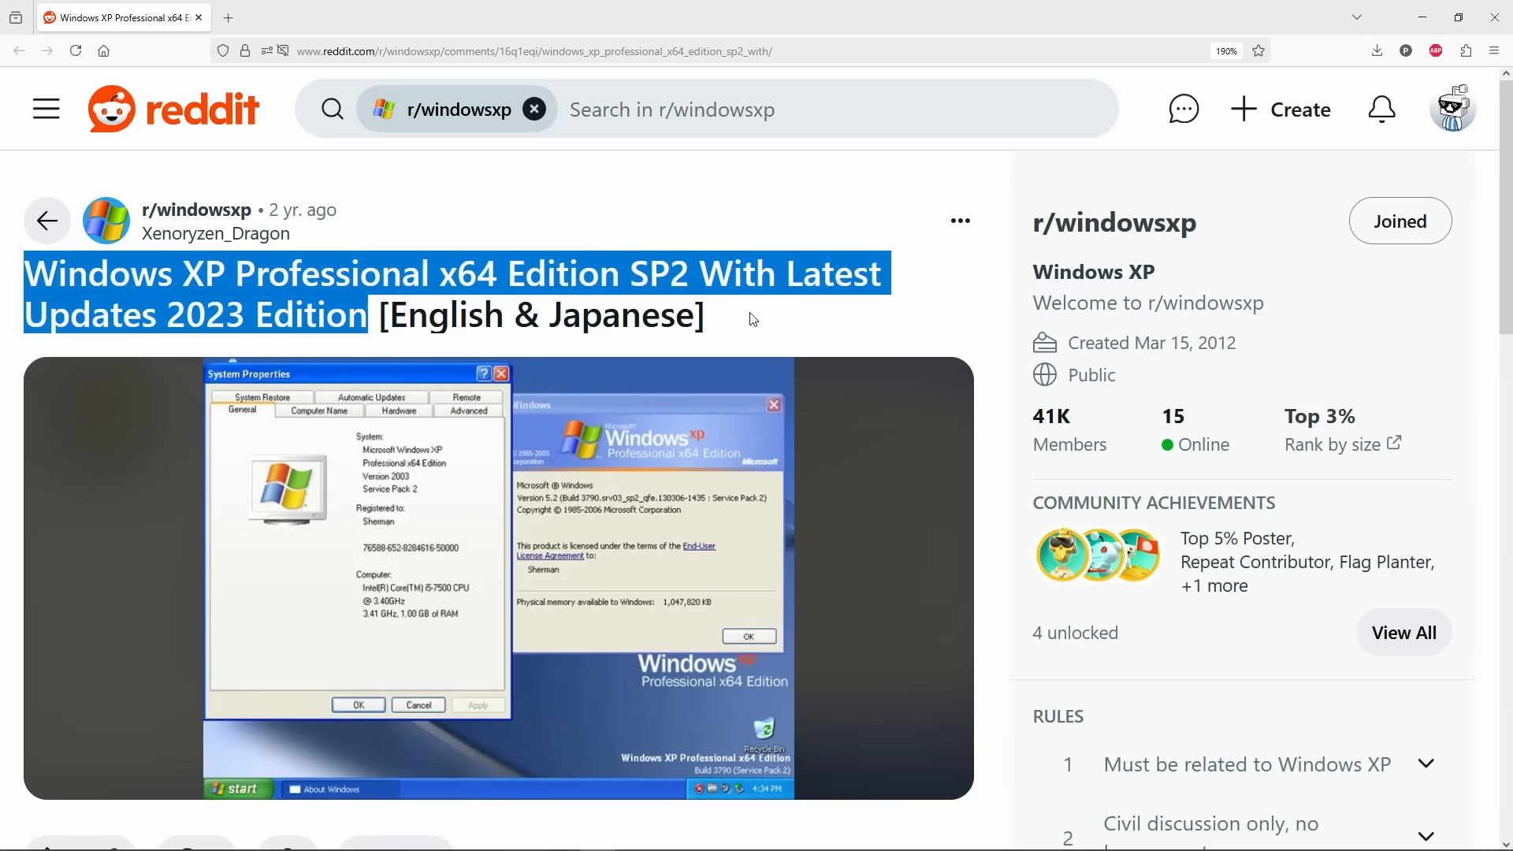
Step: Clear the highlight from the 2023 Edition SP2 post title in r/windowsxp
{"action": "left_click", "coordinate": [753, 318]}
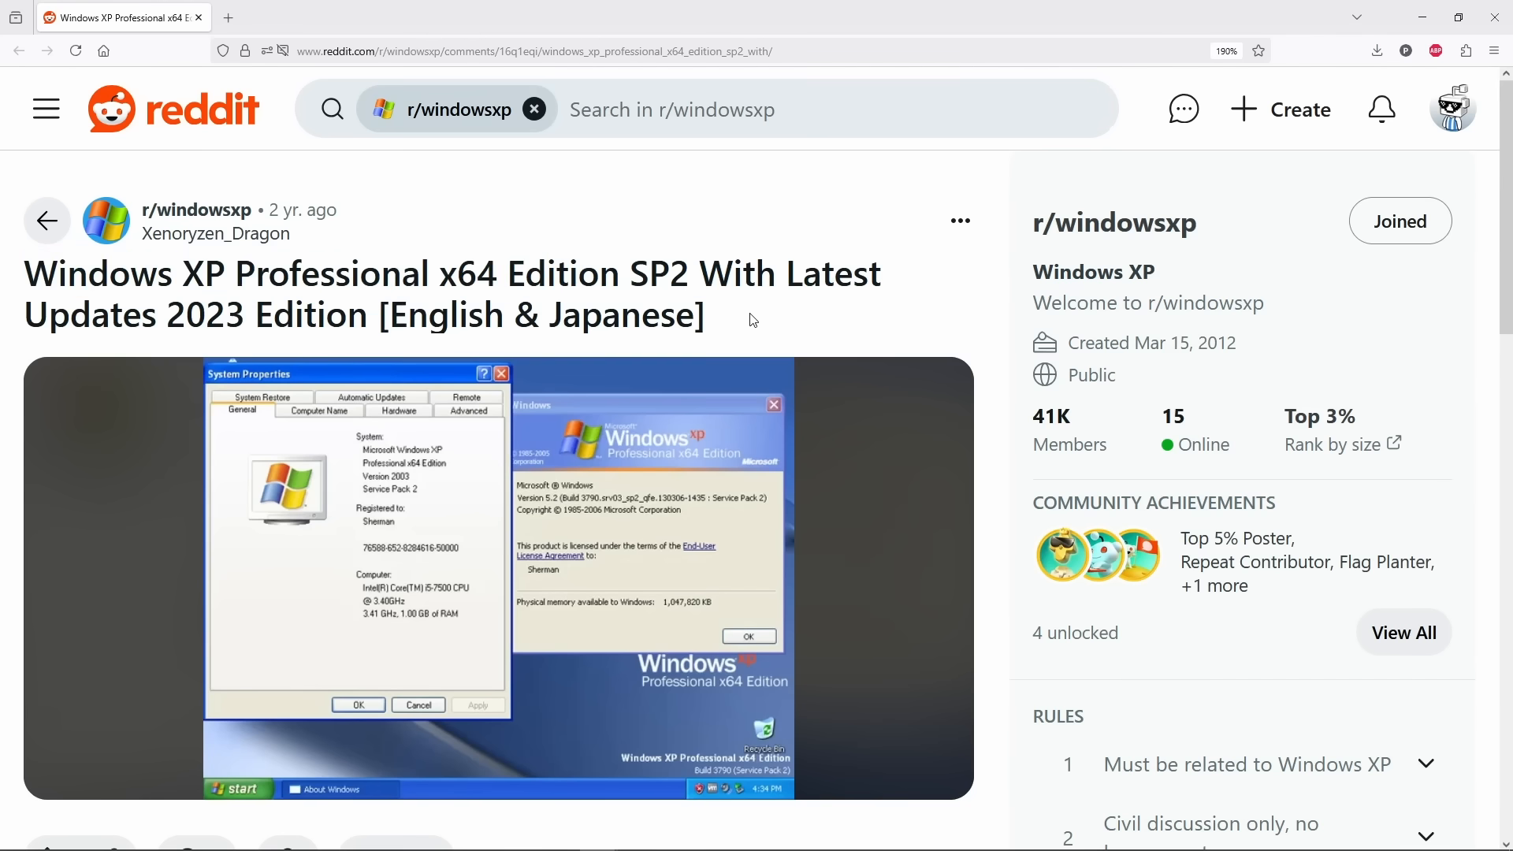